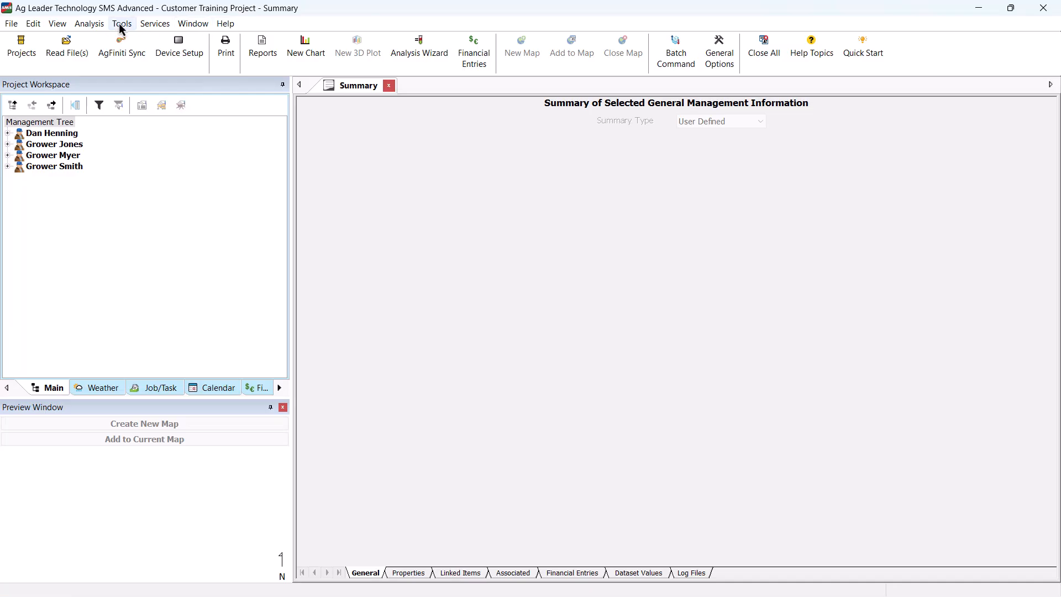
# - Launch the Device Setup Utility from the Tools menu
pyautogui.click(121, 23)
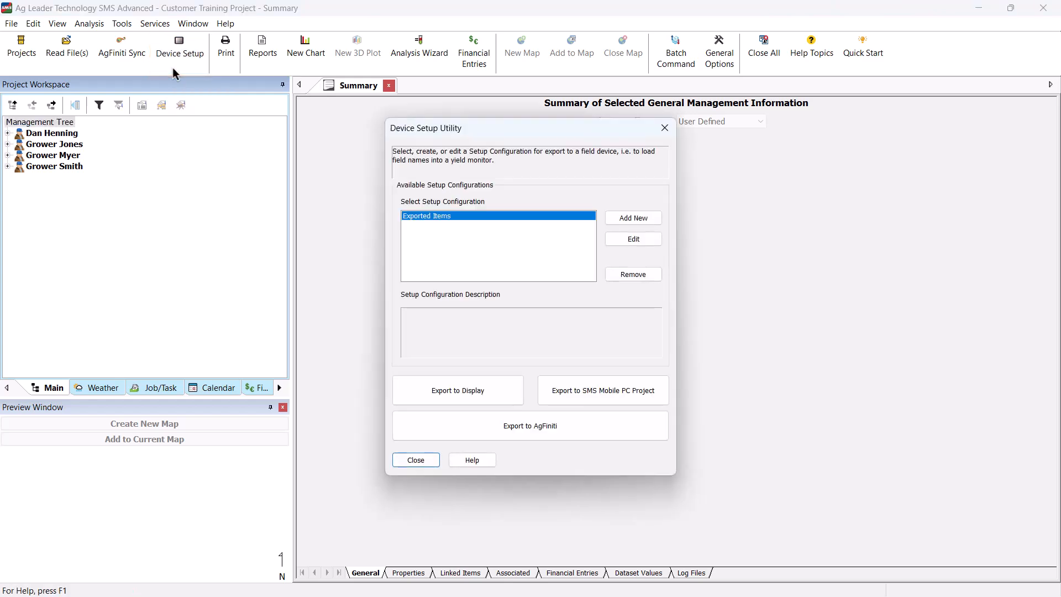
pyautogui.moveTo(635, 208)
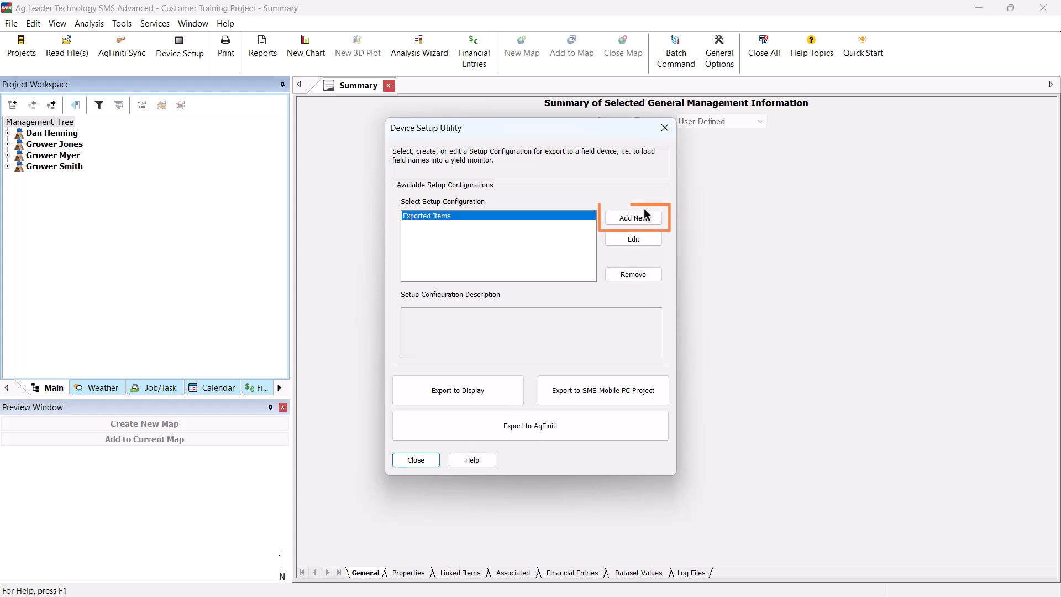
# - Add a configuration 'Spring Setup' described as 'Prescriptions, Guidance lines, and Product Name'
pyautogui.click(633, 217)
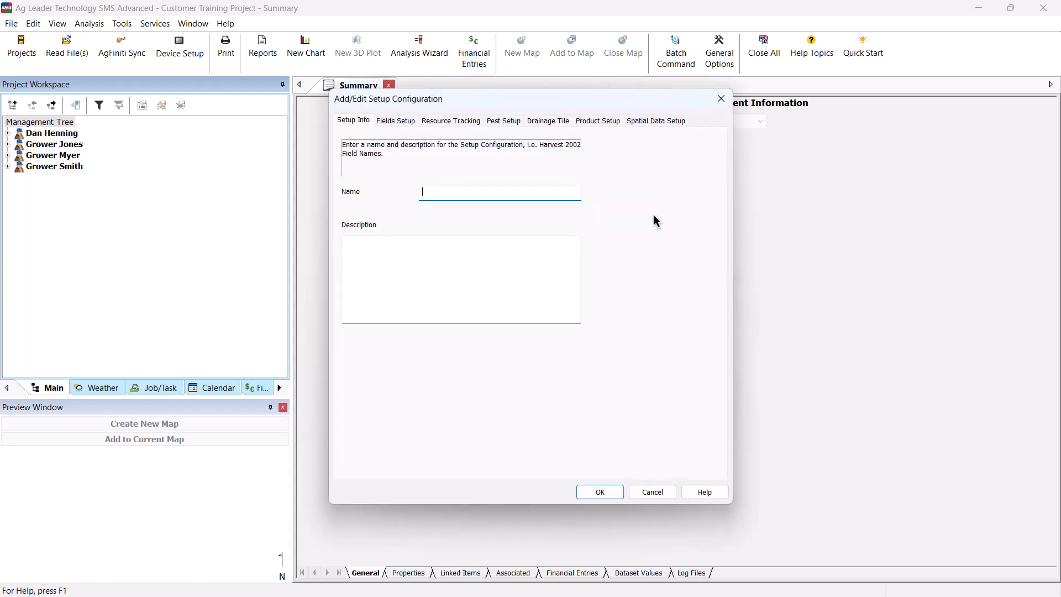
pyautogui.write('S')
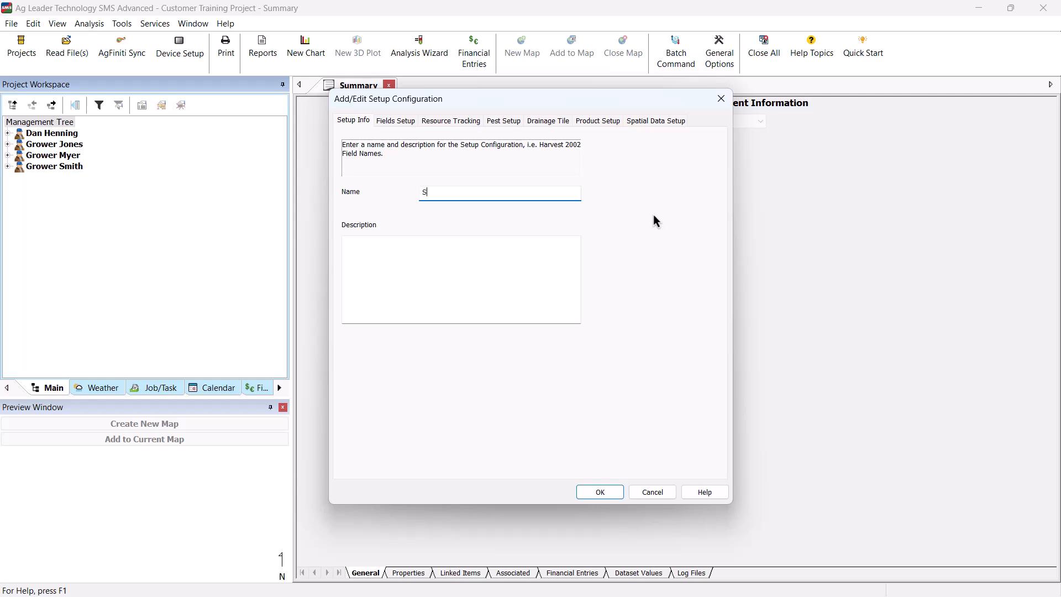
pyautogui.write('pring S')
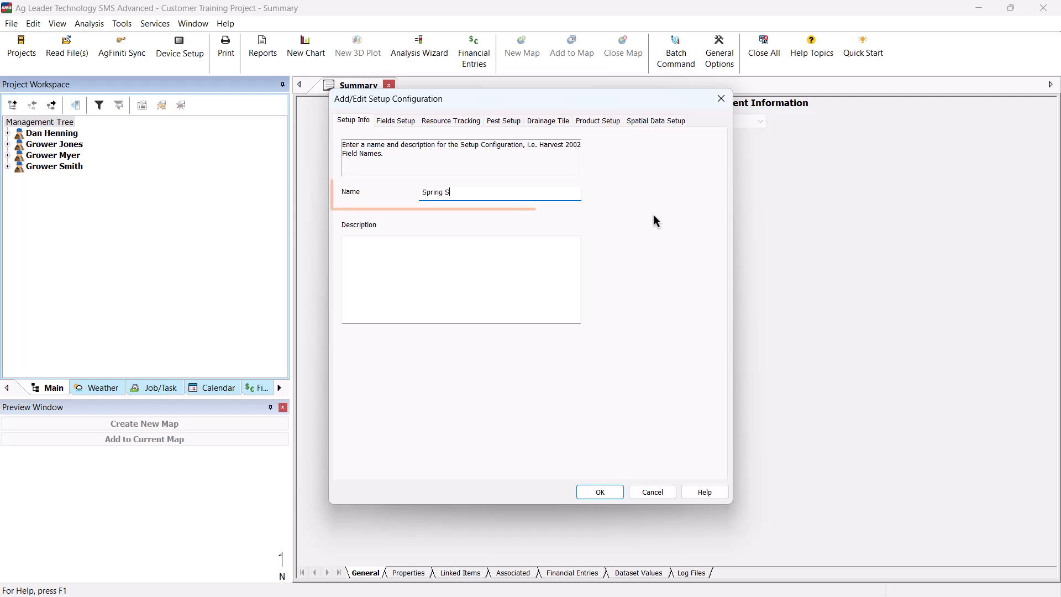
pyautogui.write('etup')
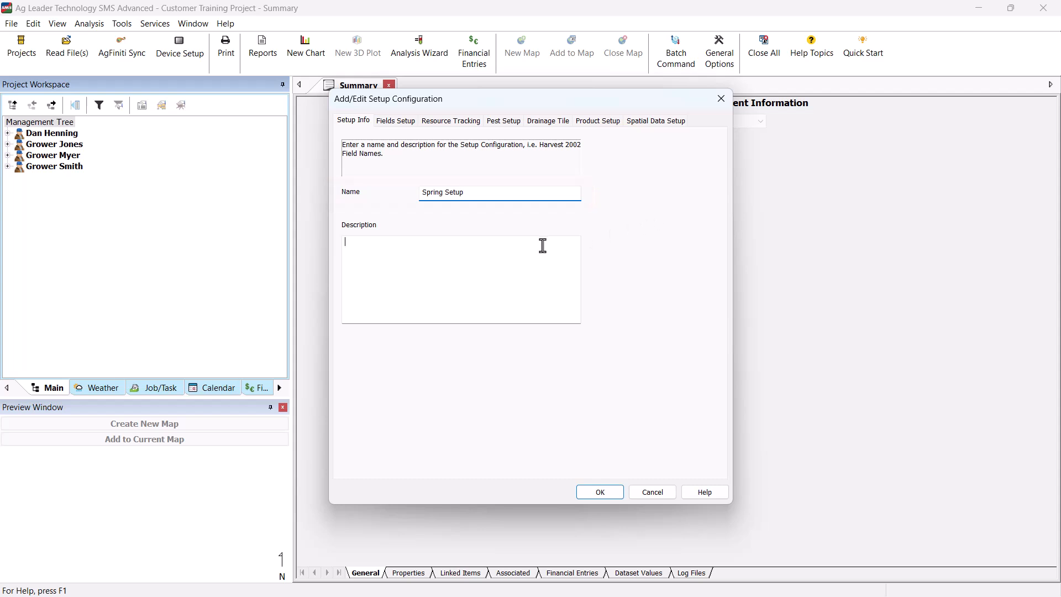
pyautogui.write('Prescriptions, Guidance lines, and Product Name')
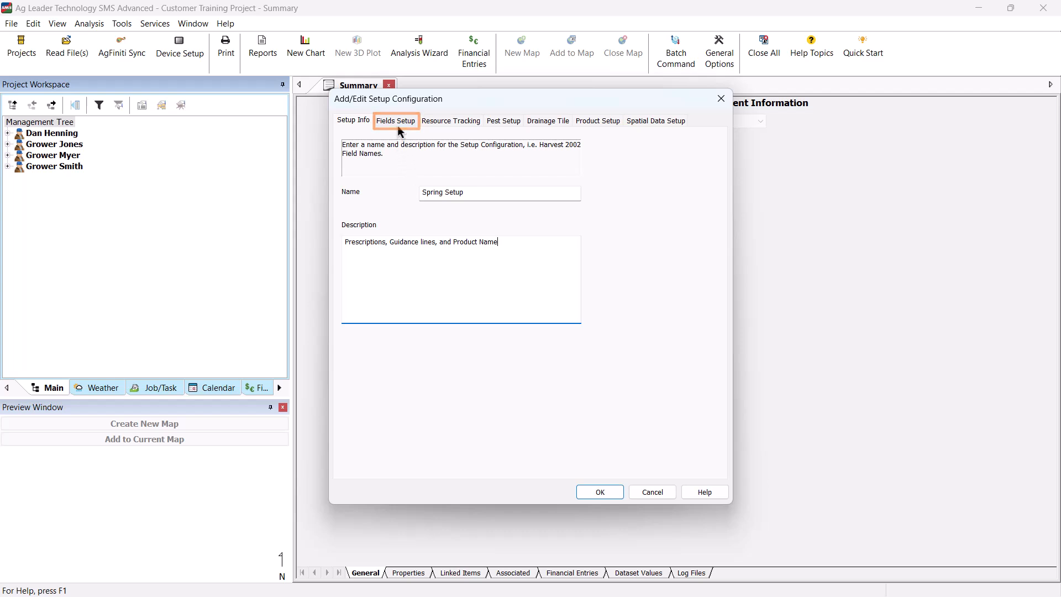
# - Add Grower Smith's Home and Rented fields to the Spring Setup configuration
pyautogui.click(395, 120)
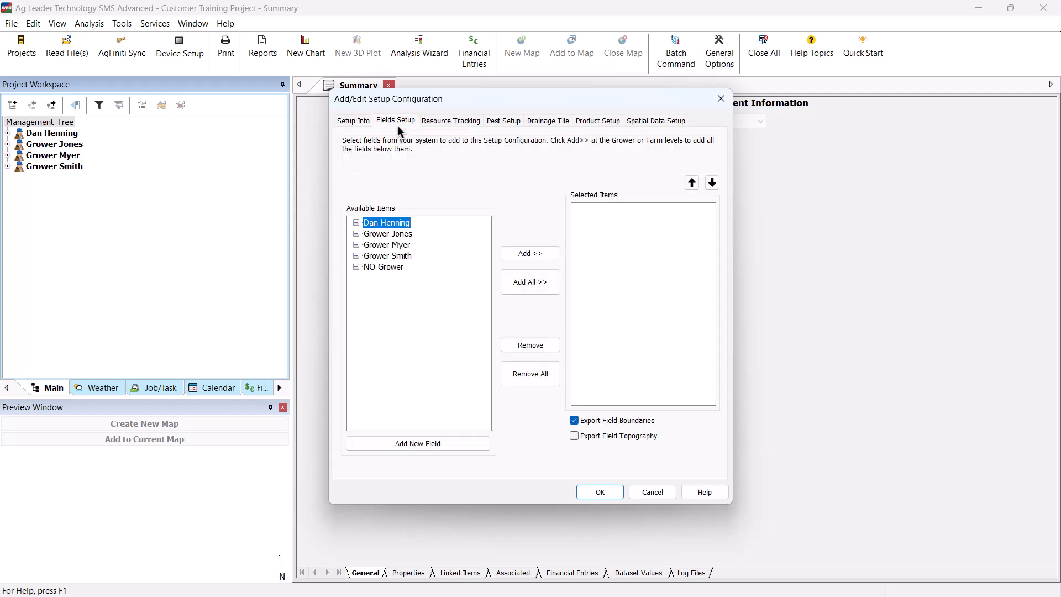
pyautogui.moveTo(514, 228)
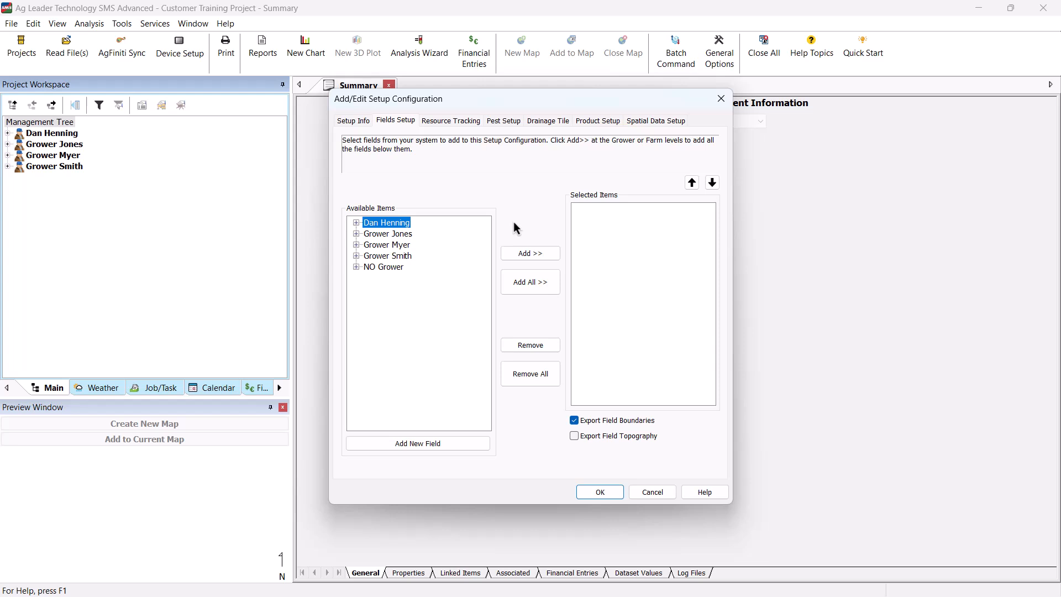
pyautogui.moveTo(403, 264)
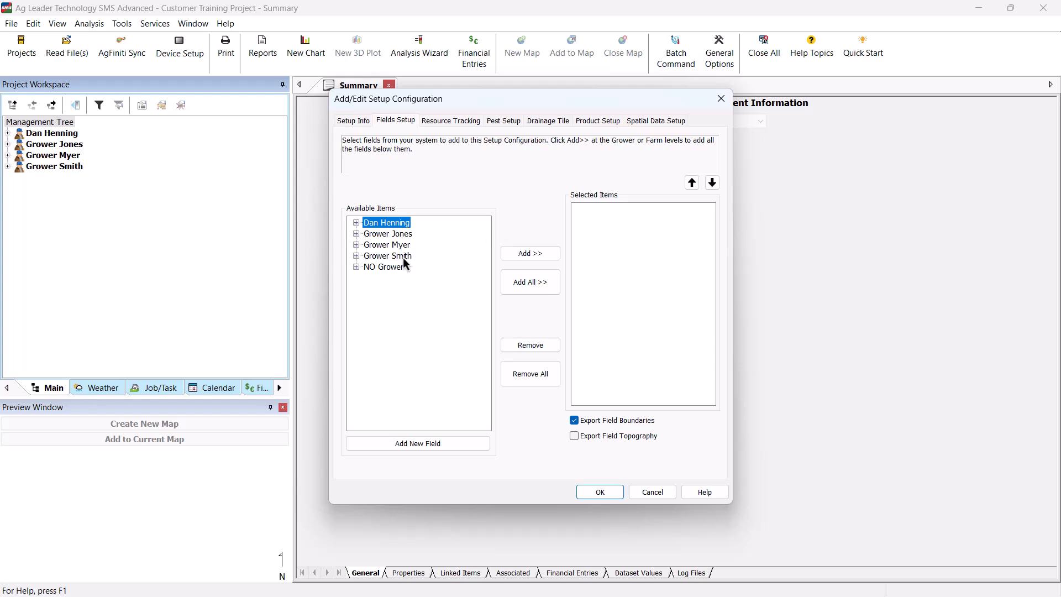
pyautogui.click(387, 255)
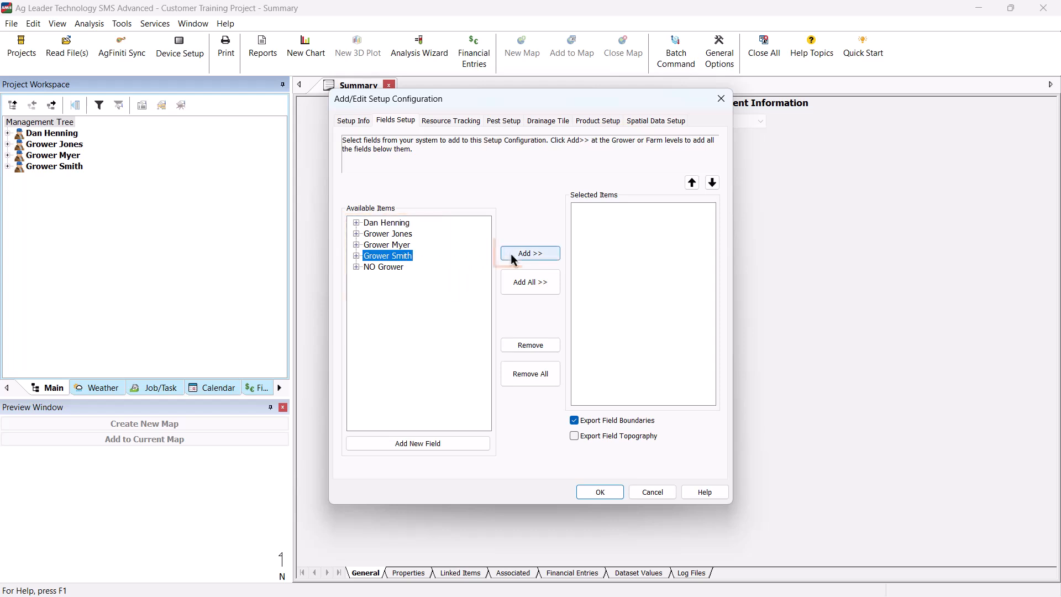
pyautogui.click(530, 253)
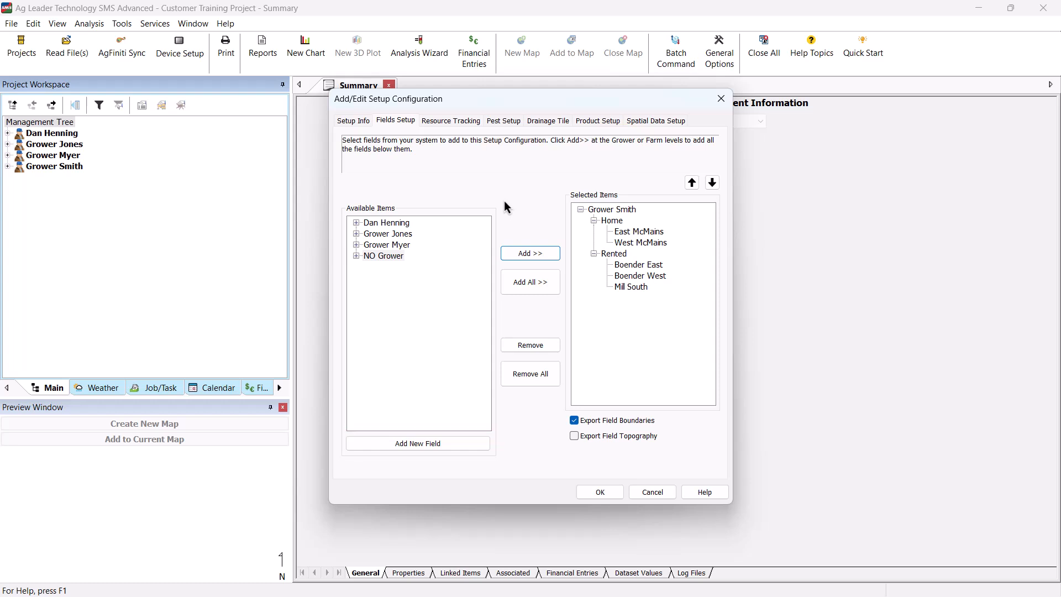
pyautogui.click(450, 120)
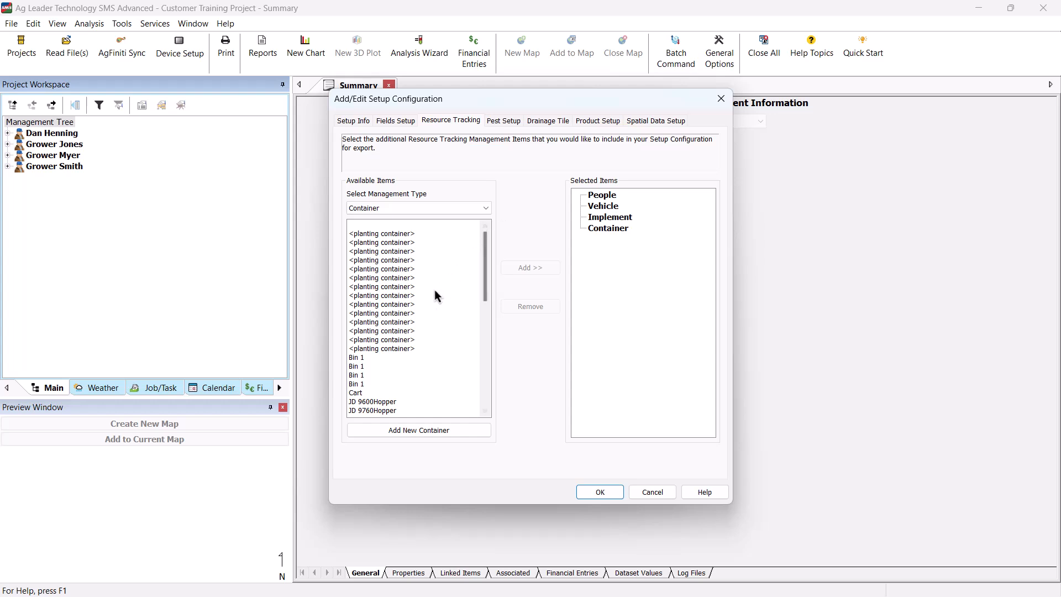
# - Include the Cart container among the configuration's tracked resources
pyautogui.scroll(-3)
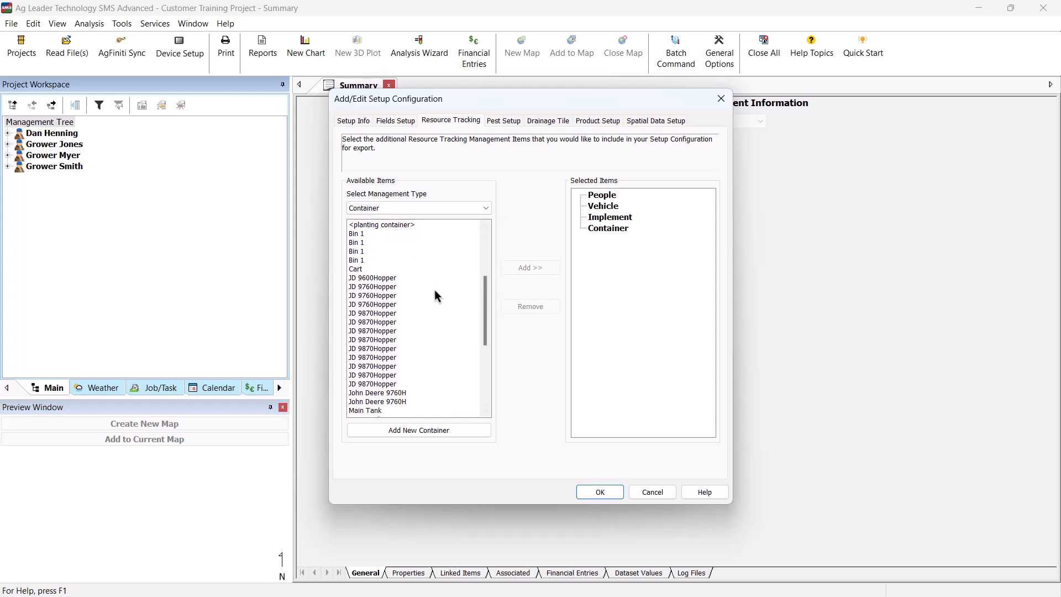
pyautogui.scroll(-3)
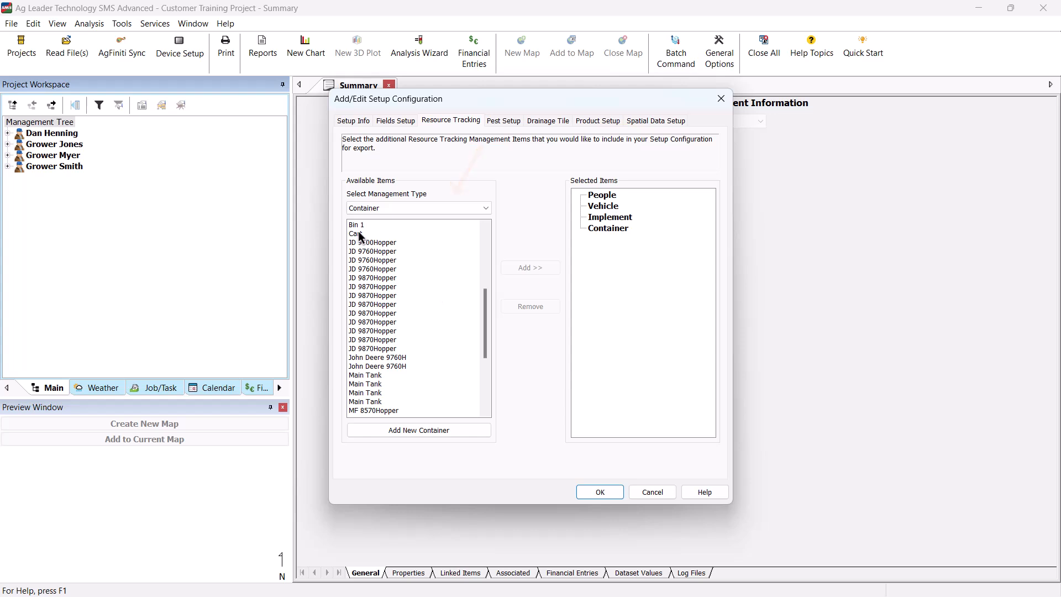
pyautogui.click(357, 234)
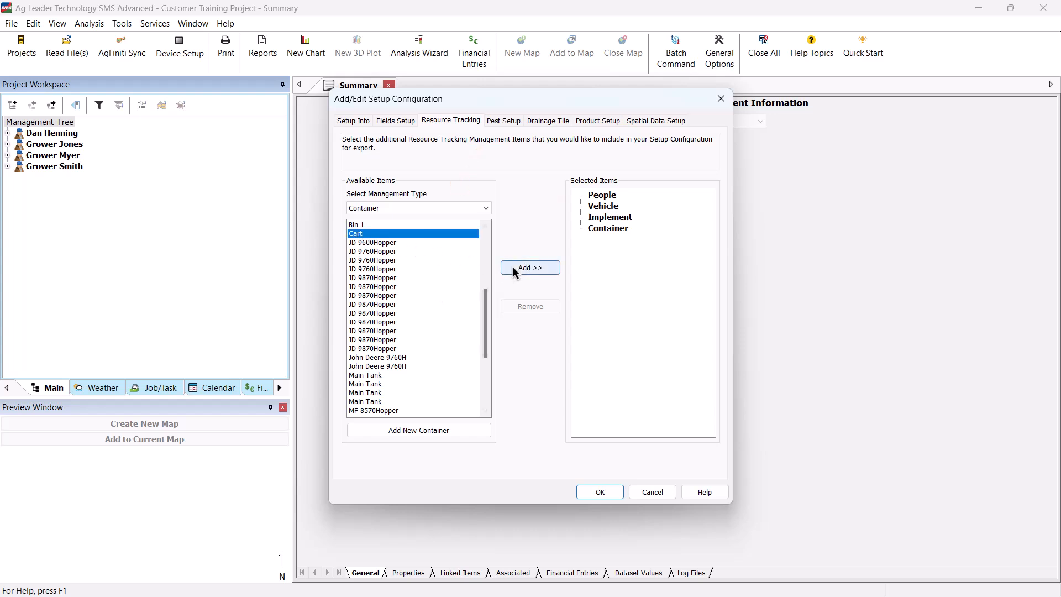
pyautogui.click(530, 267)
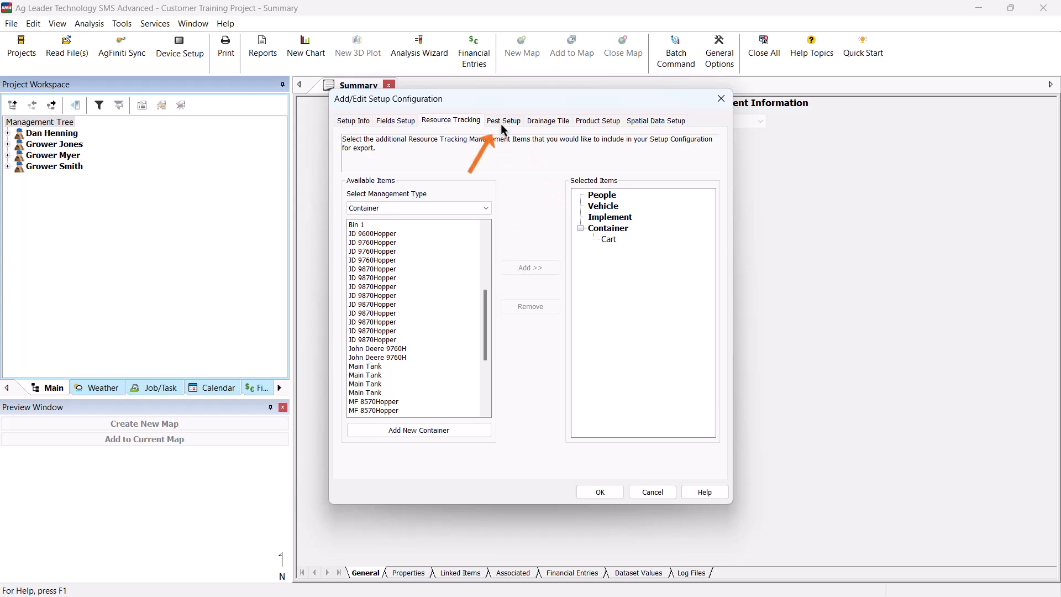
pyautogui.click(503, 120)
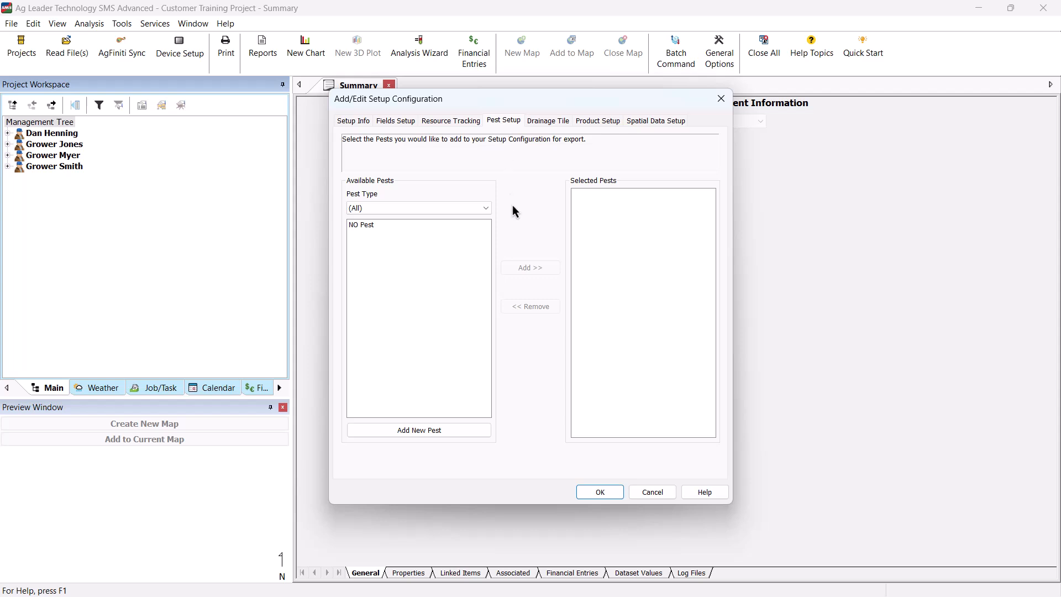
pyautogui.moveTo(519, 238)
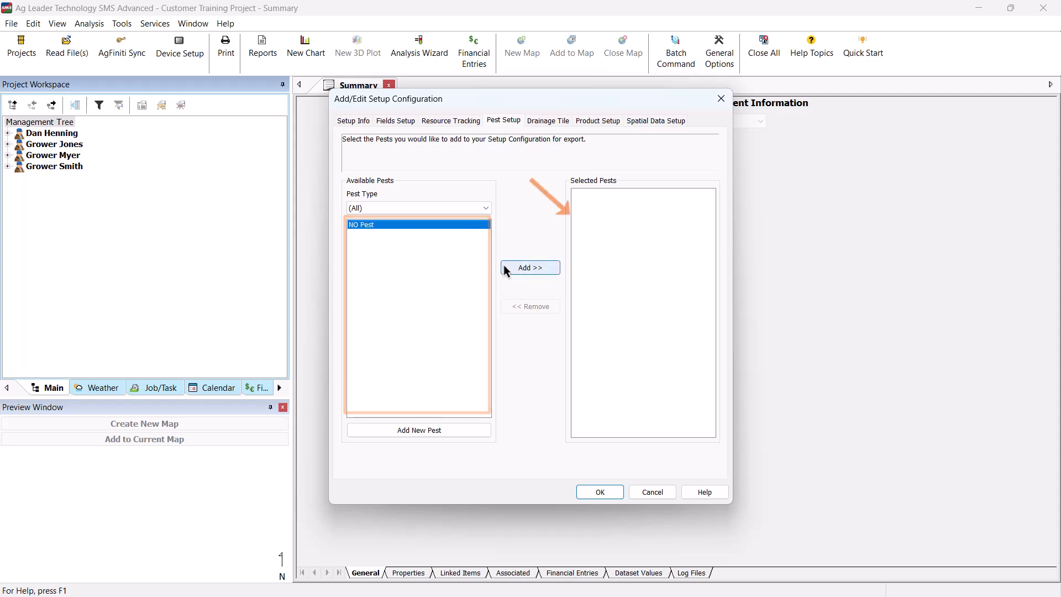
# - Add NO Pest to the configuration's selected pests
pyautogui.click(530, 267)
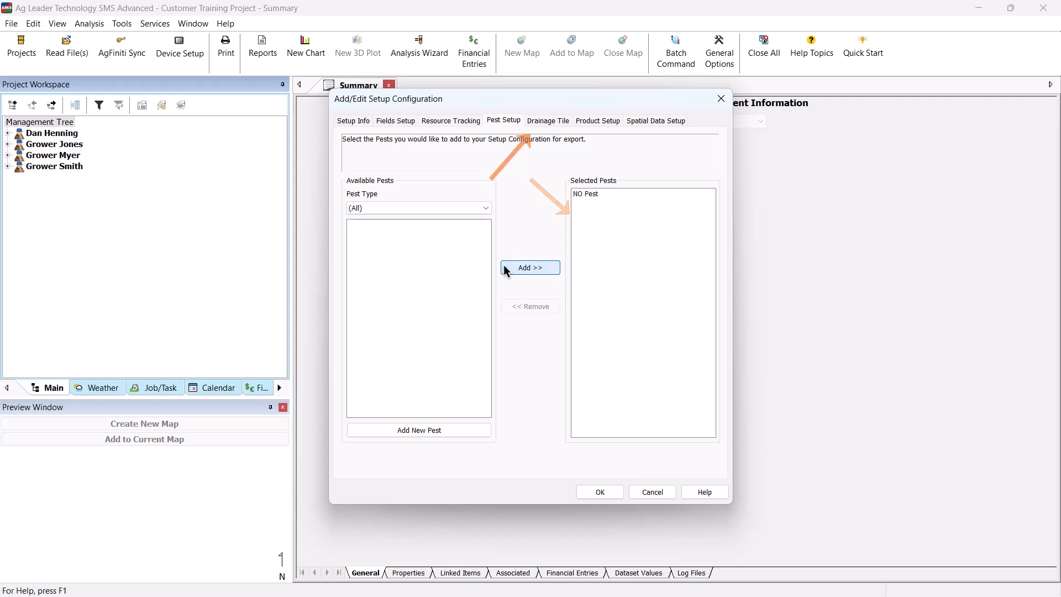
pyautogui.click(548, 120)
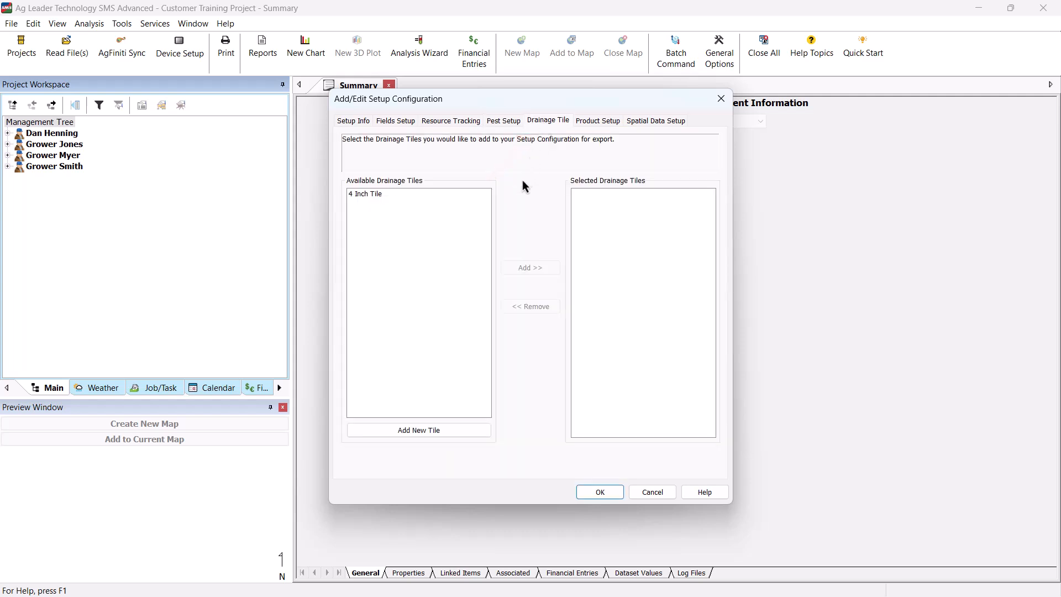
pyautogui.moveTo(518, 206)
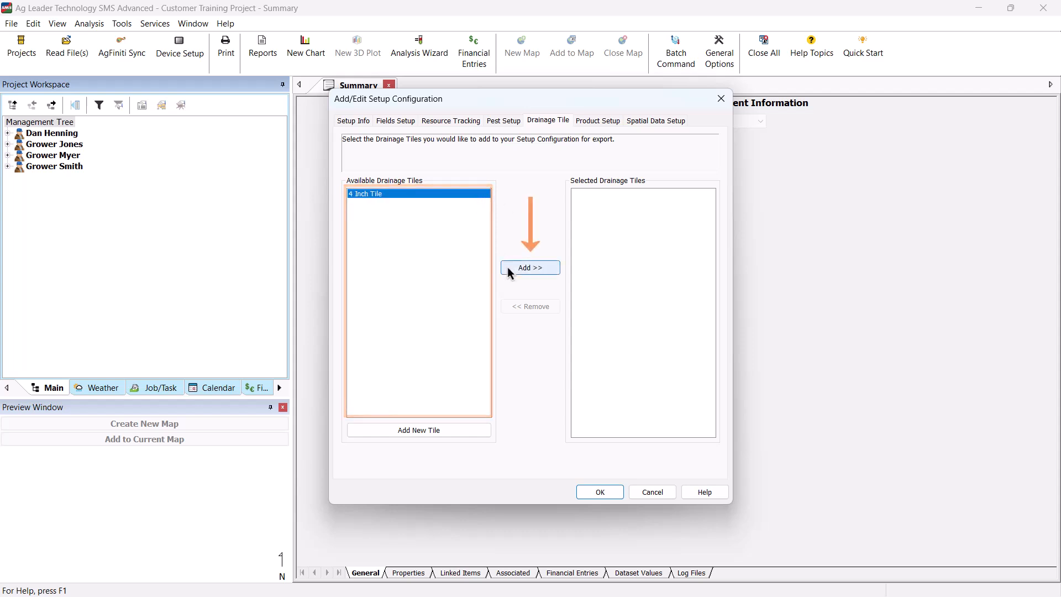
# - Add 4 Inch Tile to the selected drainage tiles
pyautogui.click(530, 267)
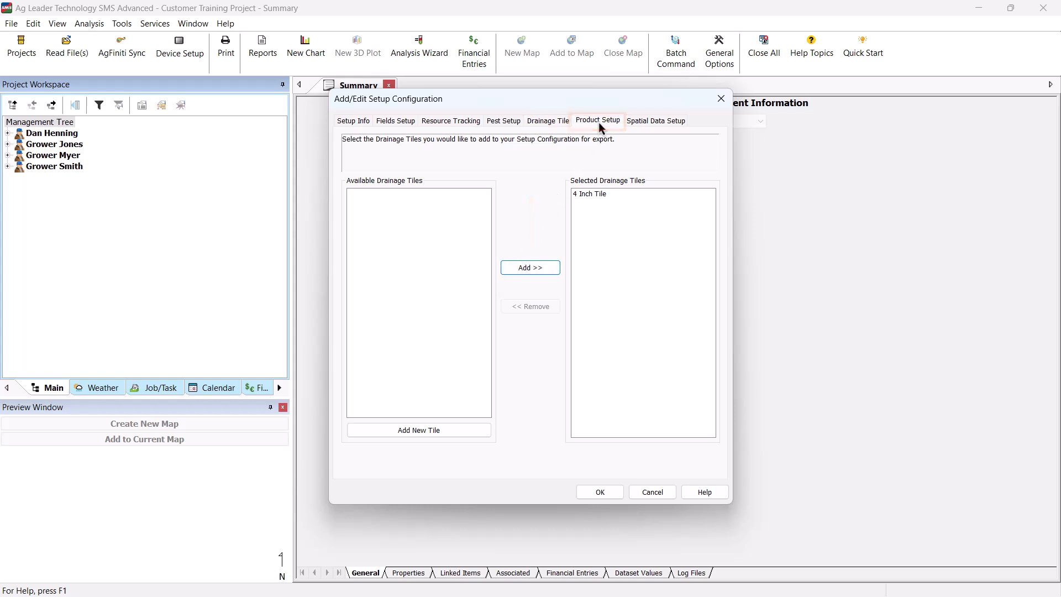
# - Add the Bean mix product to the configuration's selected products
pyautogui.click(597, 121)
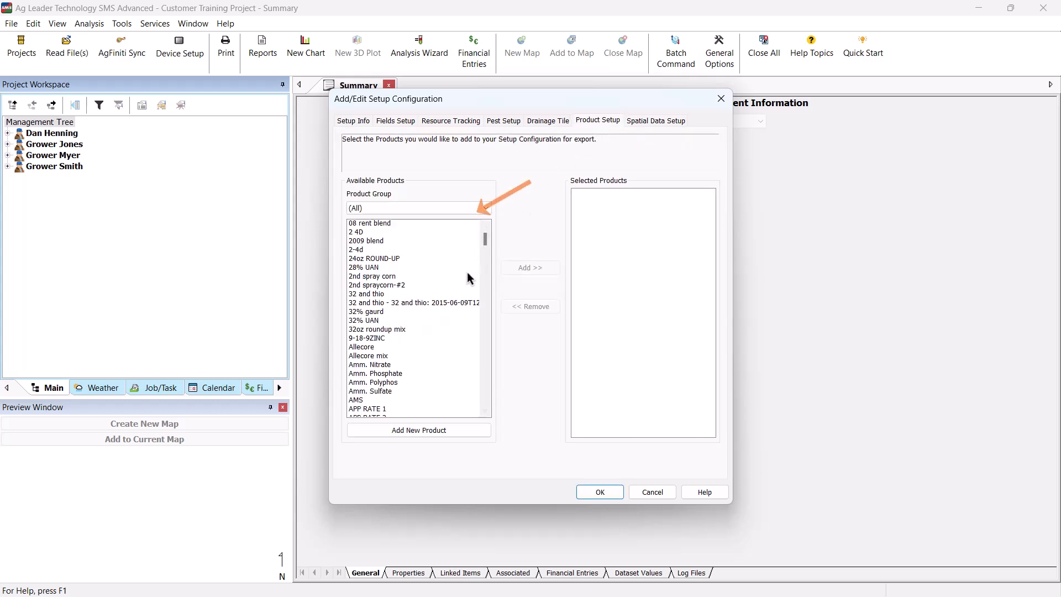
pyautogui.scroll(-3)
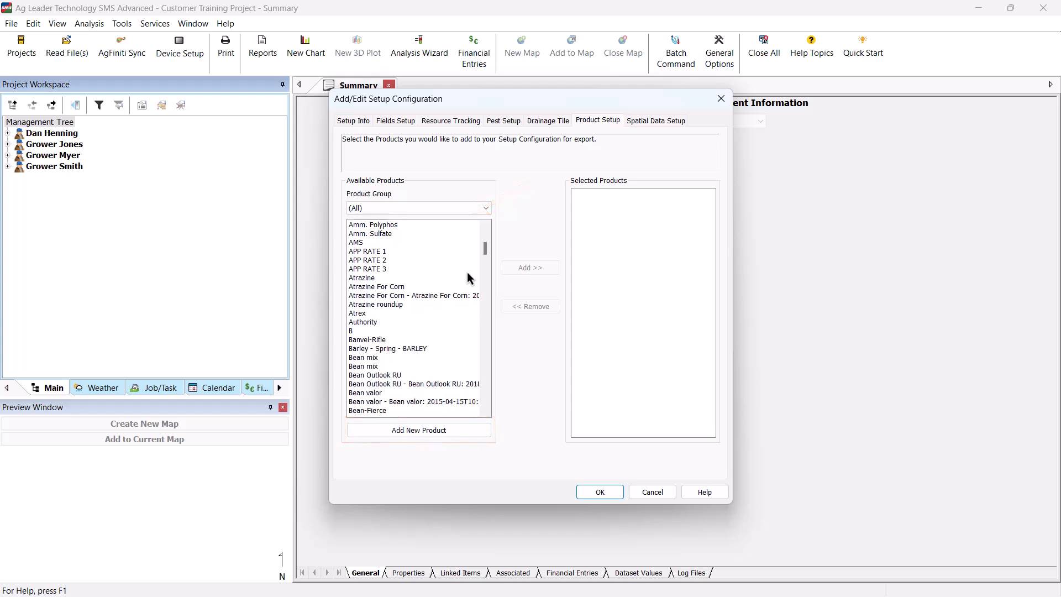
pyautogui.click(363, 356)
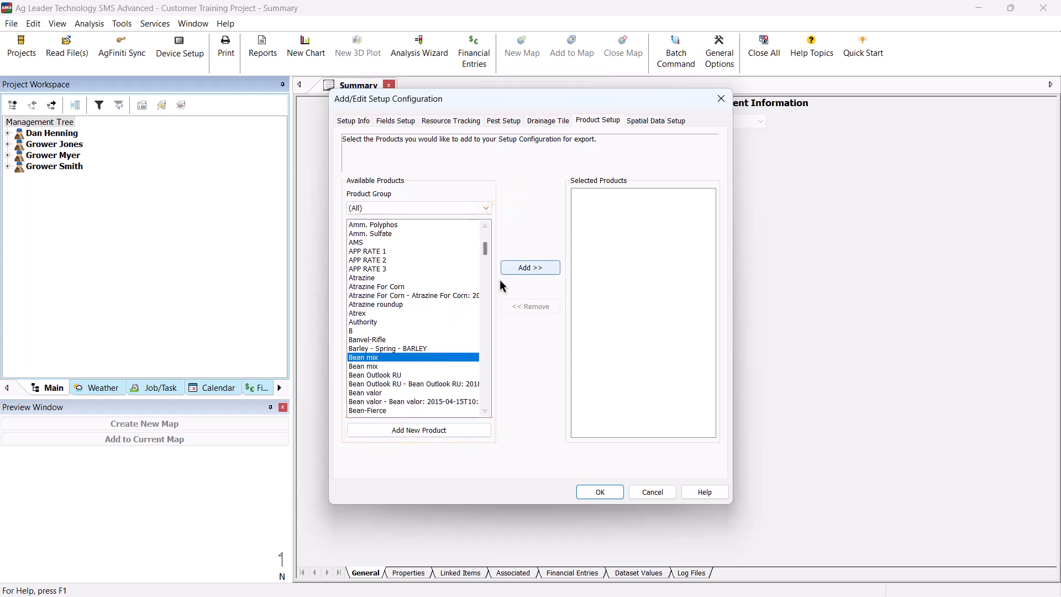
pyautogui.click(529, 267)
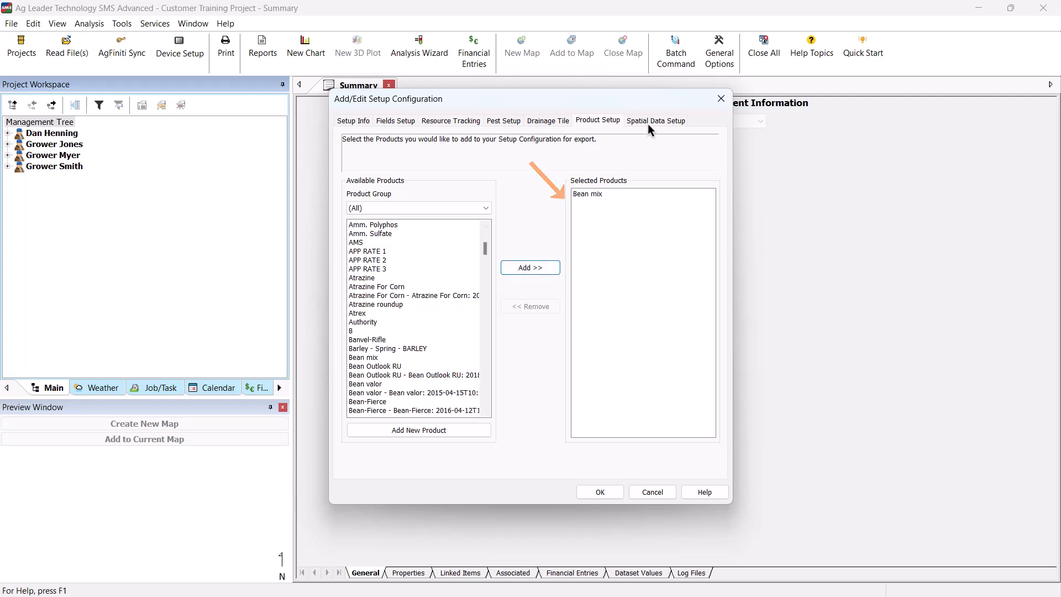
pyautogui.click(654, 120)
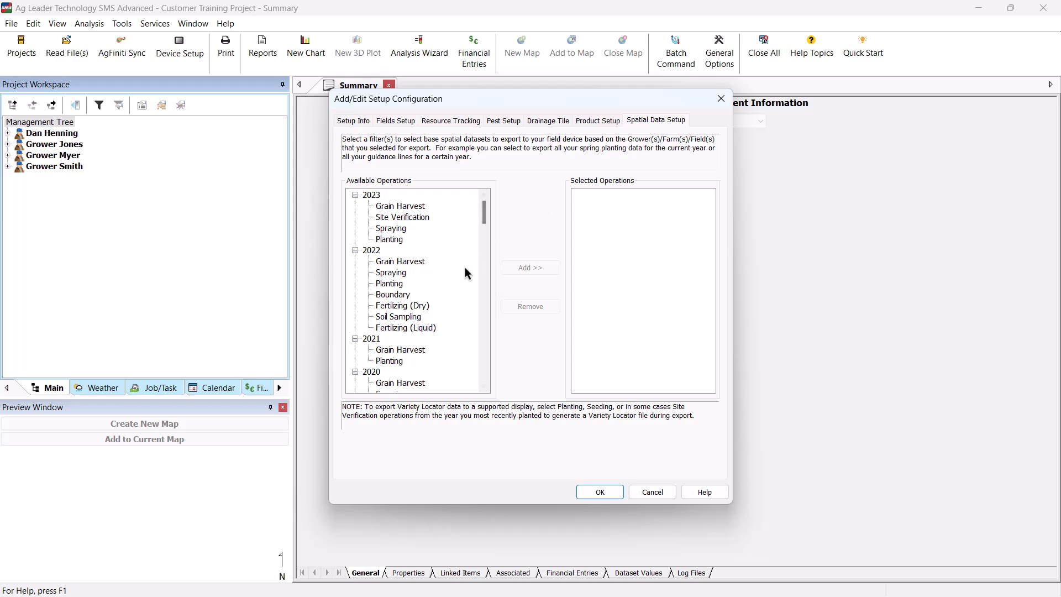
# - Add the 2021 Grain Harvest and Planting operations and save Spring Setup
pyautogui.click(371, 338)
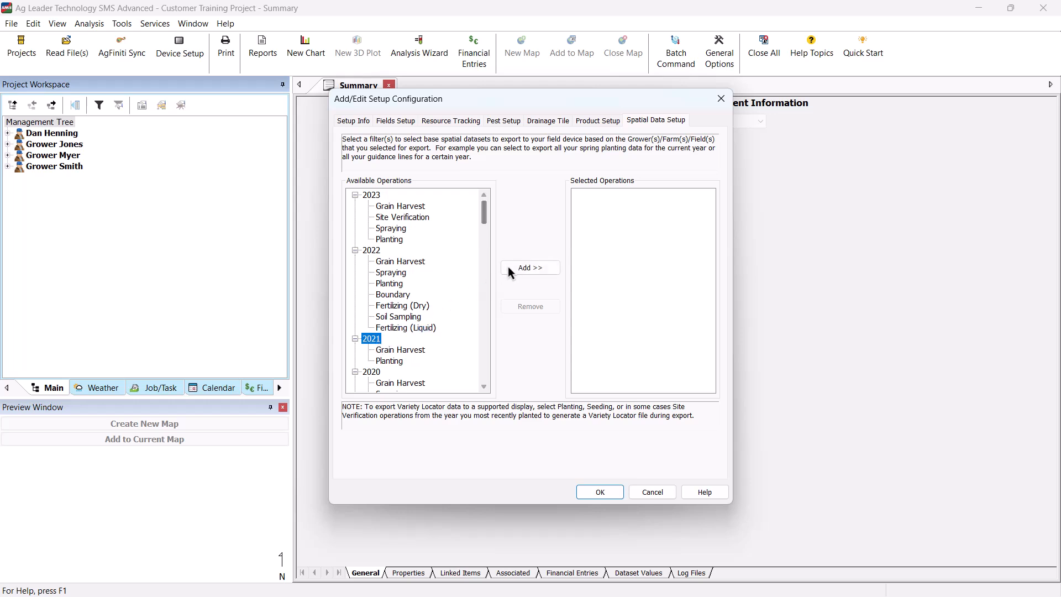
pyautogui.click(530, 267)
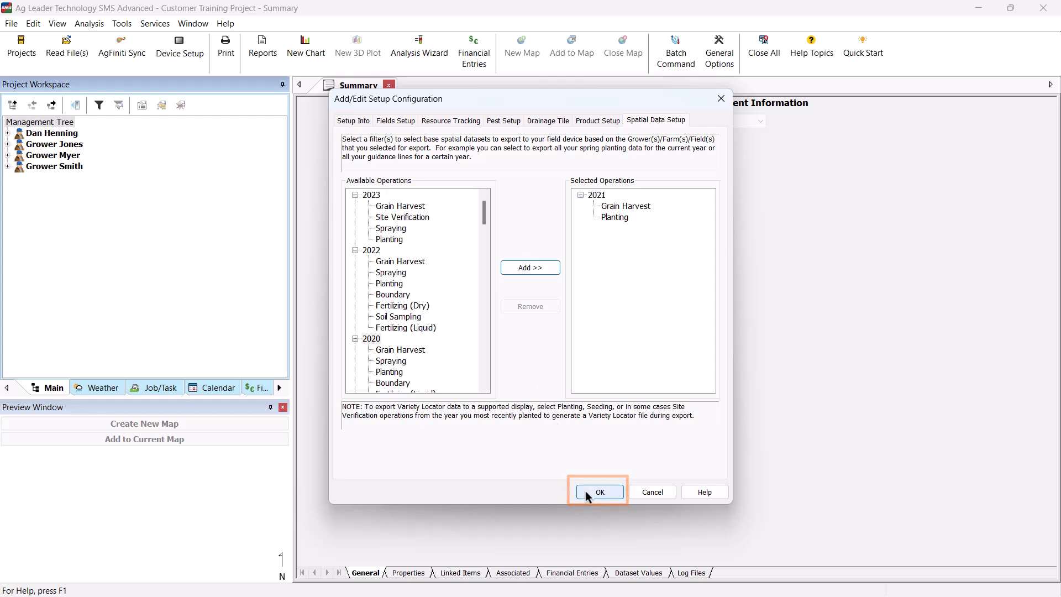
pyautogui.click(597, 491)
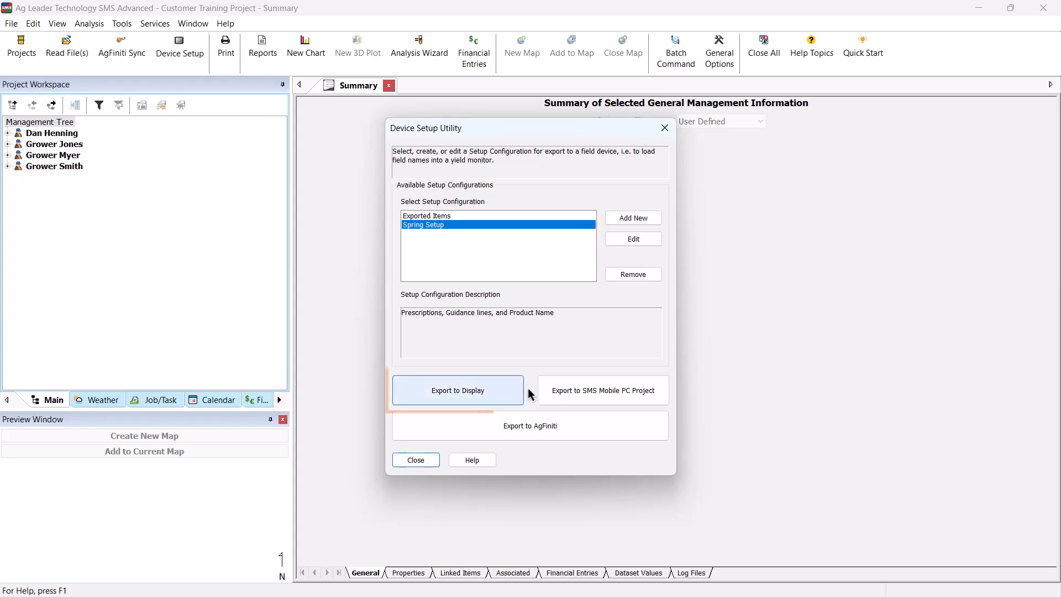
# - Export Spring Setup in the Ag Leader InCommand (v1.1-v2.2) display format
pyautogui.click(458, 390)
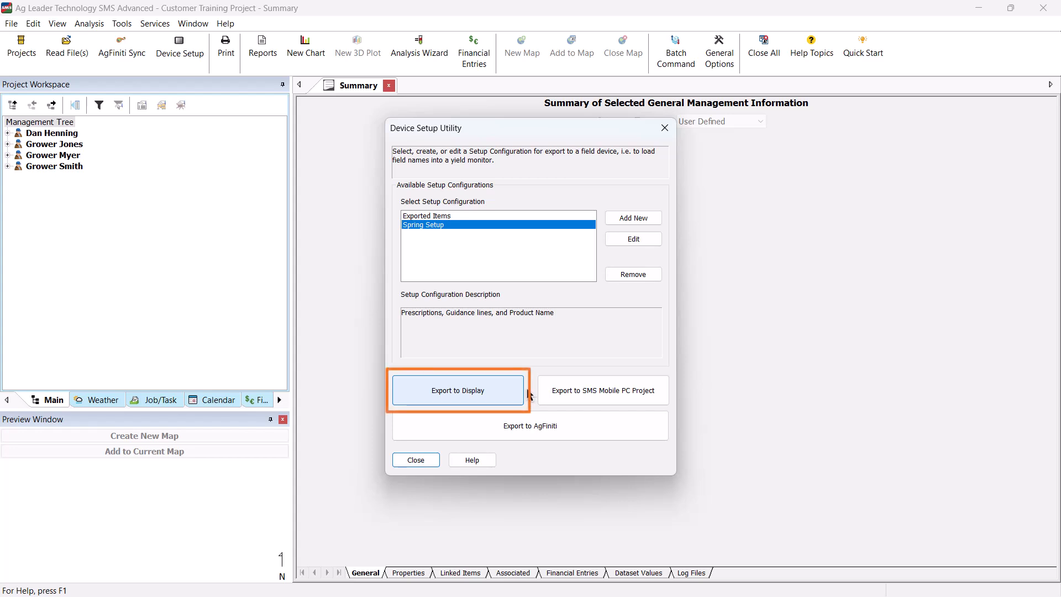
pyautogui.click(457, 390)
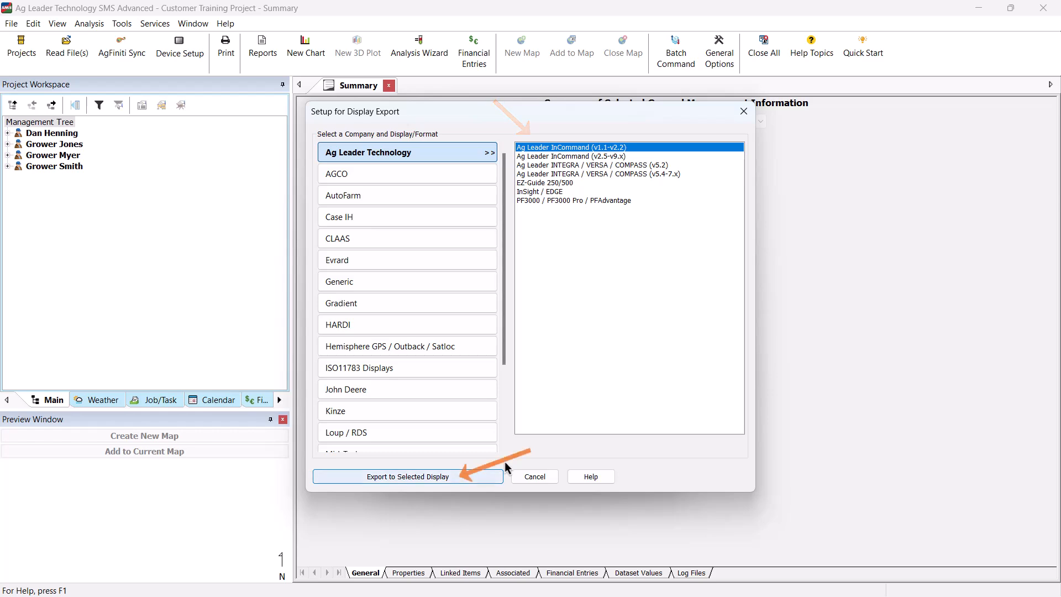
pyautogui.click(407, 476)
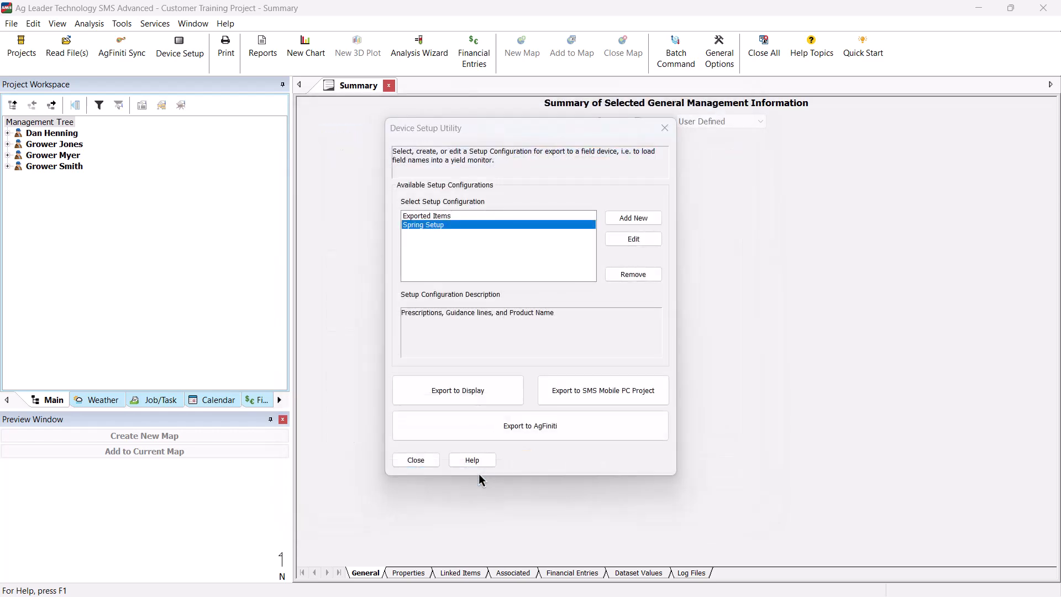
# - Save the export files to Documents > Ag Leader Technology > SMS > Export, then close the utility
pyautogui.click(458, 391)
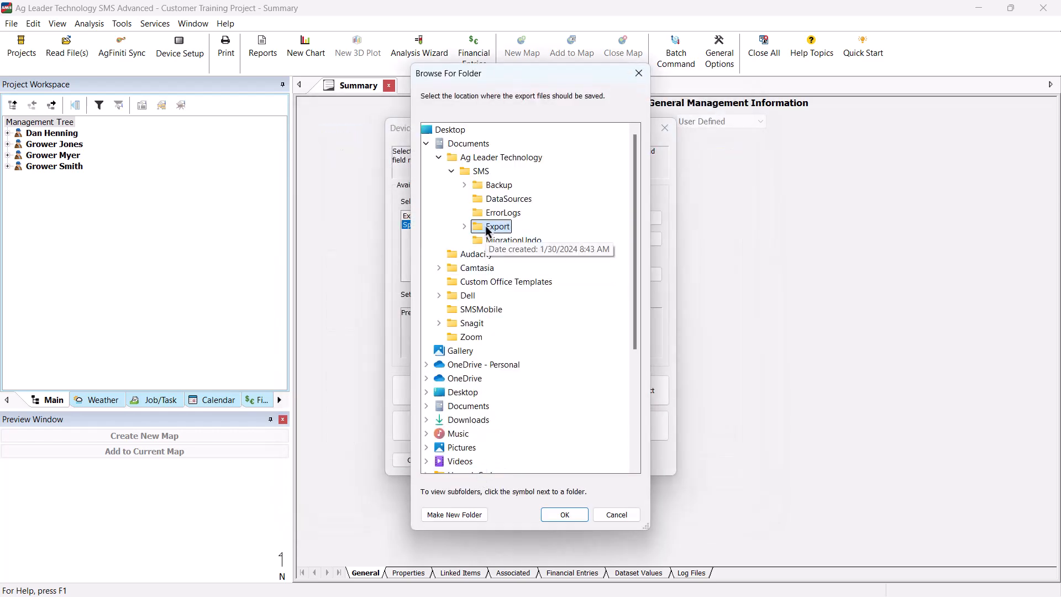
pyautogui.click(464, 226)
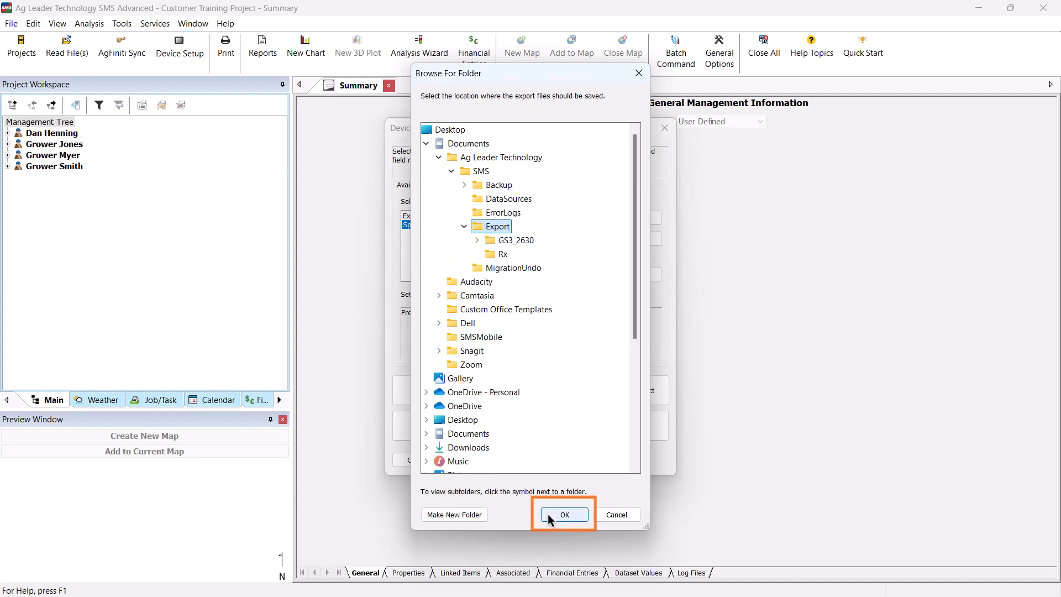
pyautogui.click(564, 514)
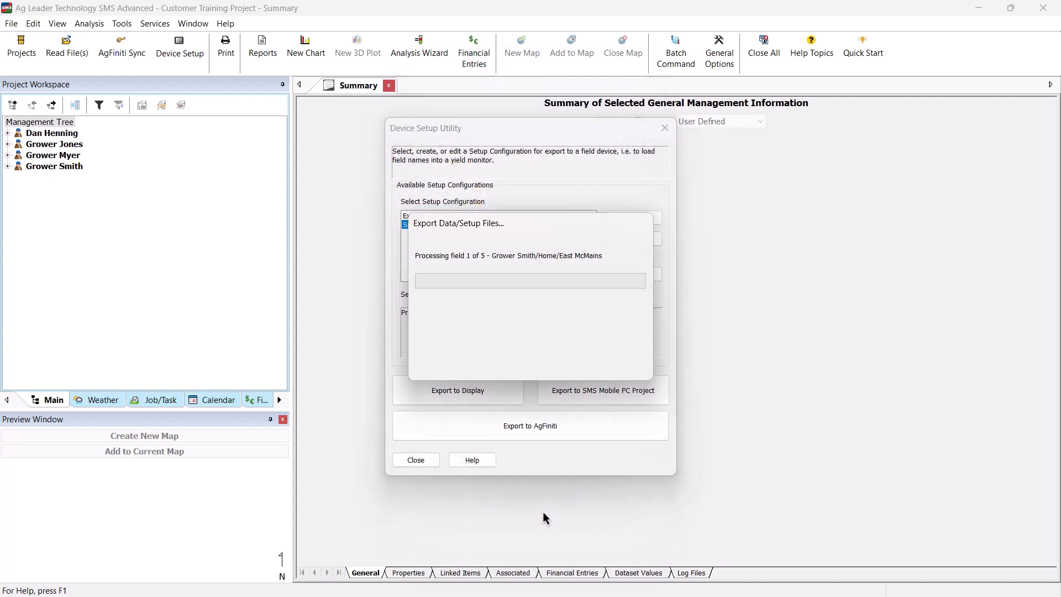
pyautogui.moveTo(431, 466)
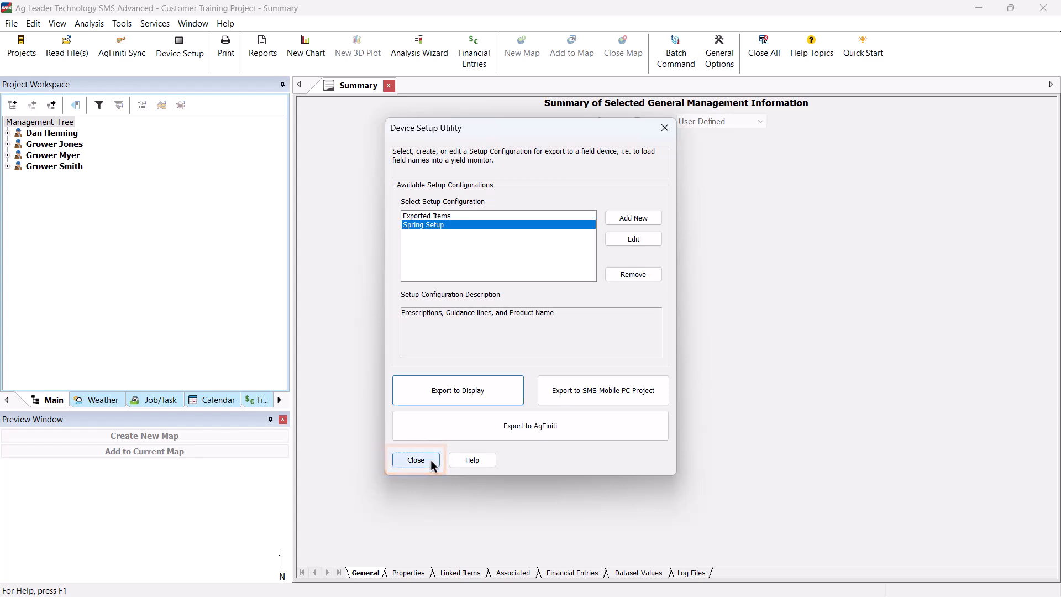
pyautogui.click(415, 460)
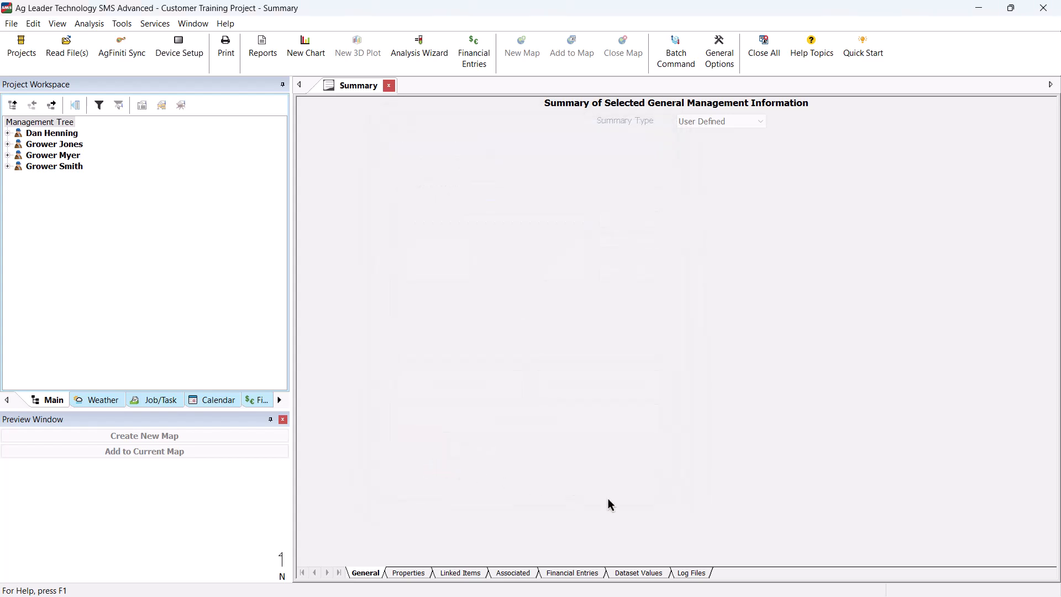